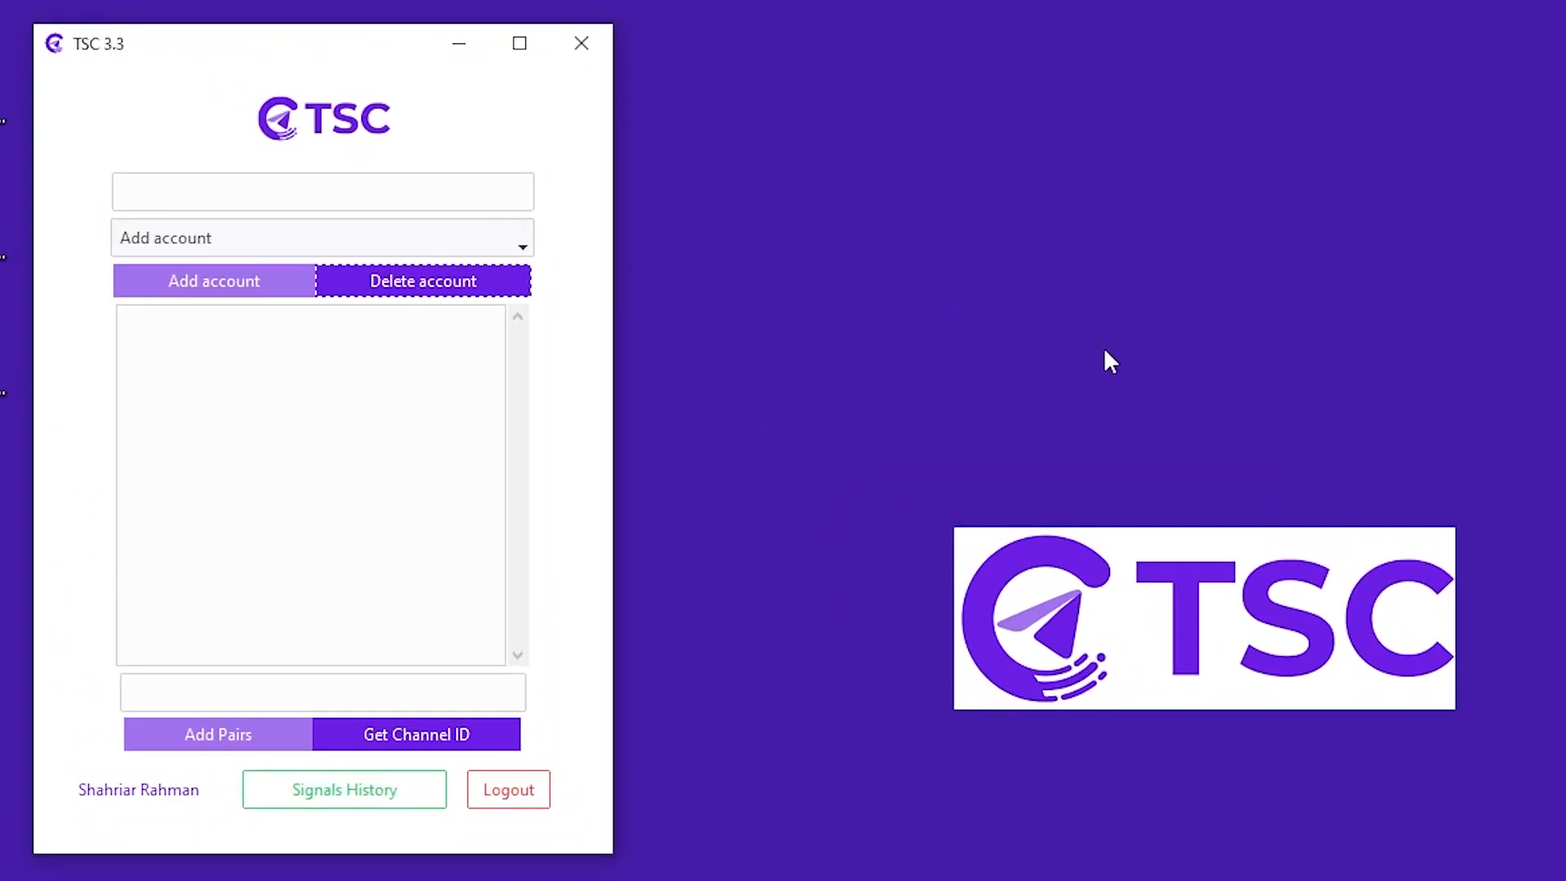
{"action": "mouse_move", "coordinate": [613, 383]}
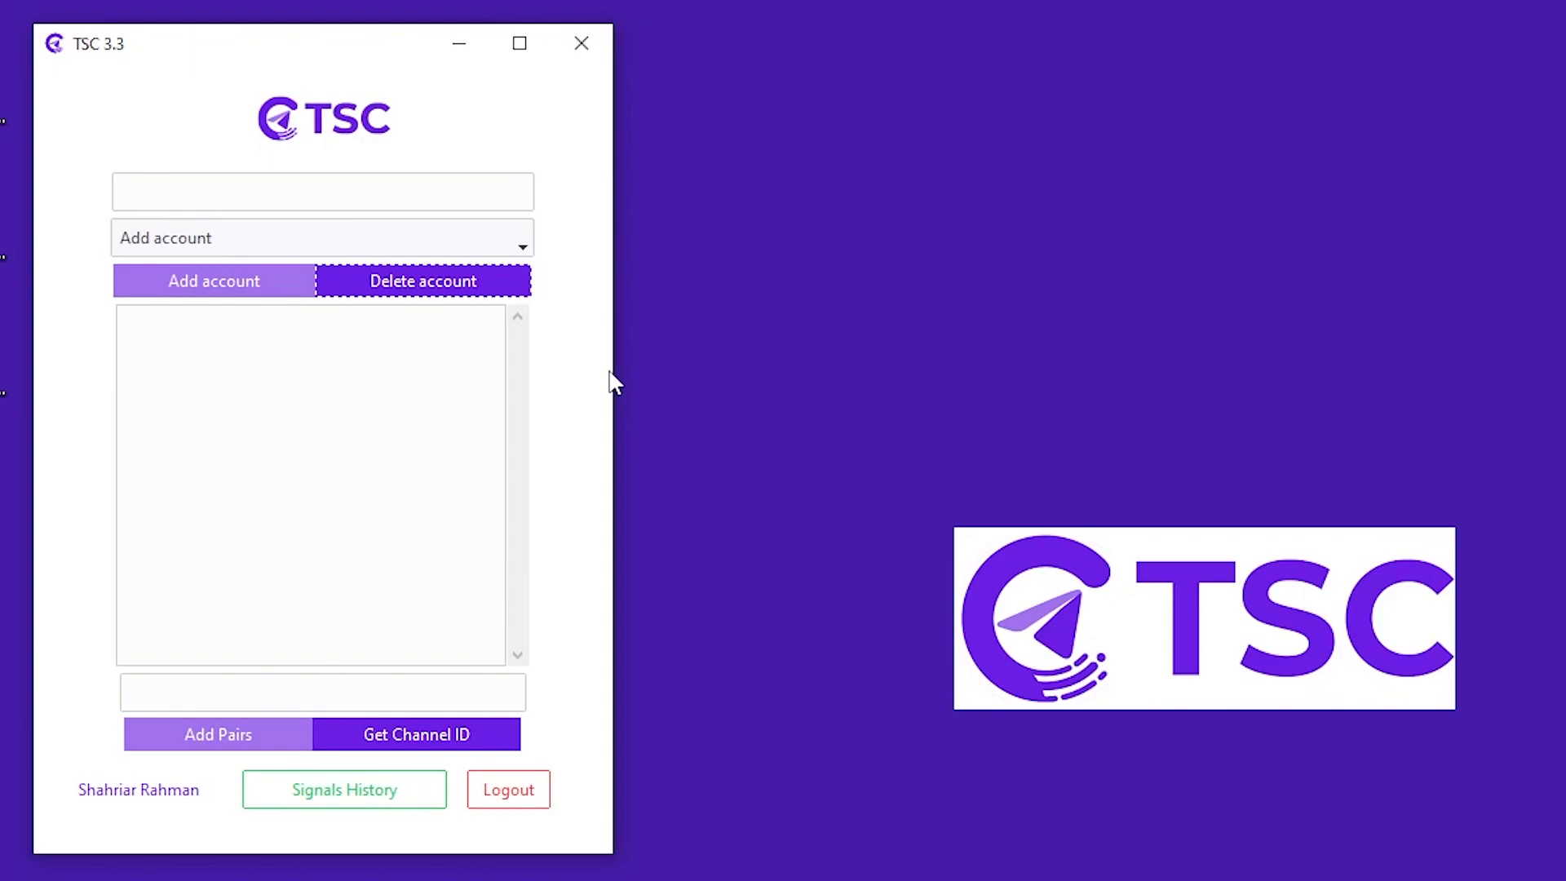
{"action": "mouse_move", "coordinate": [600, 384]}
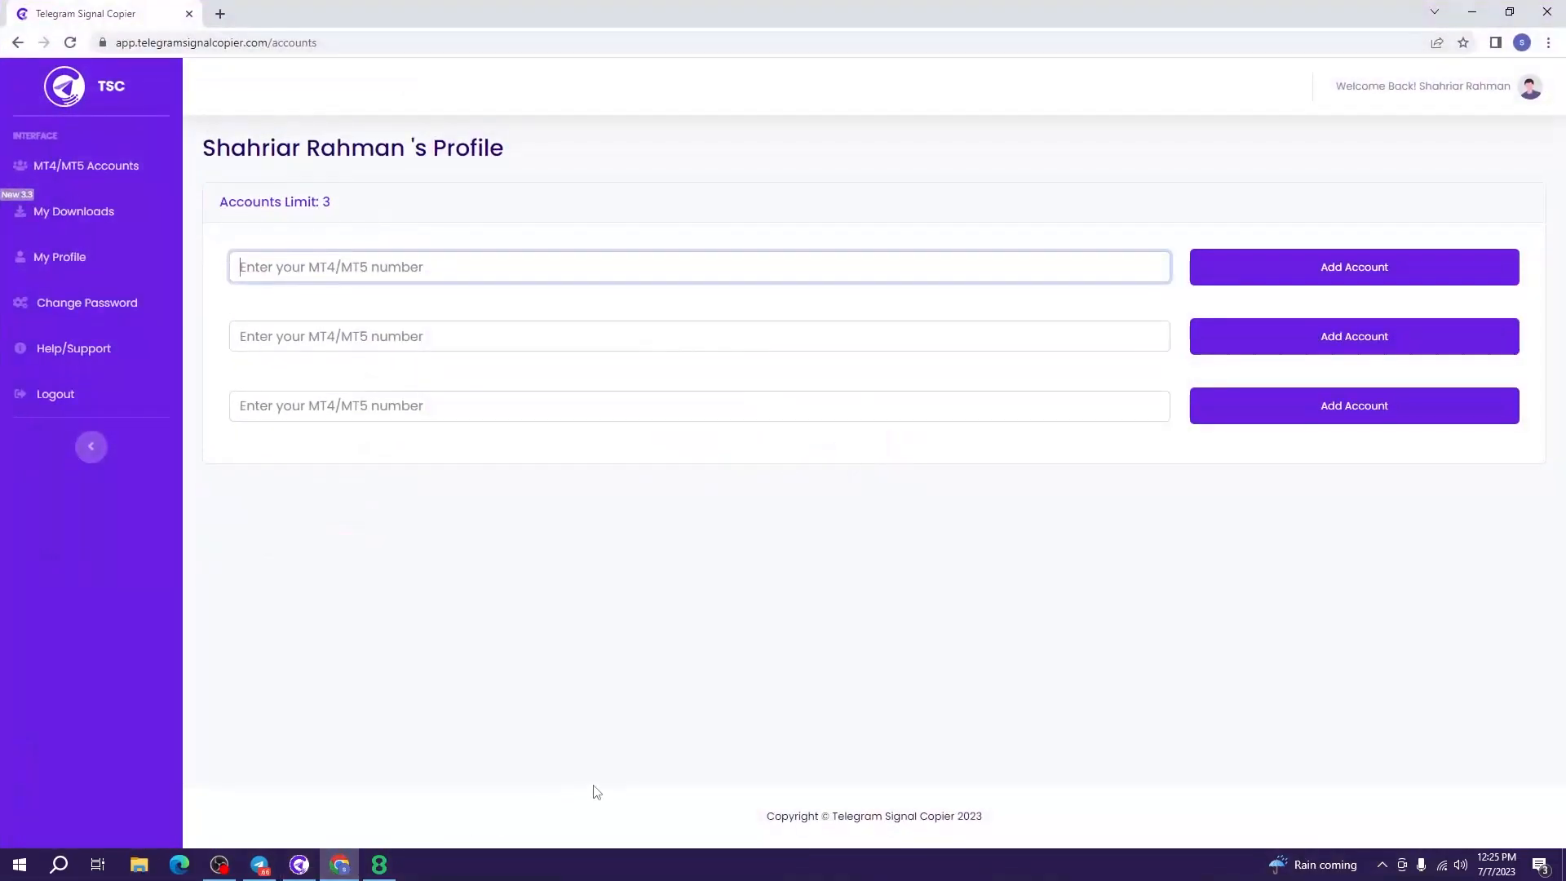
{"action": "mouse_move", "coordinate": [659, 662]}
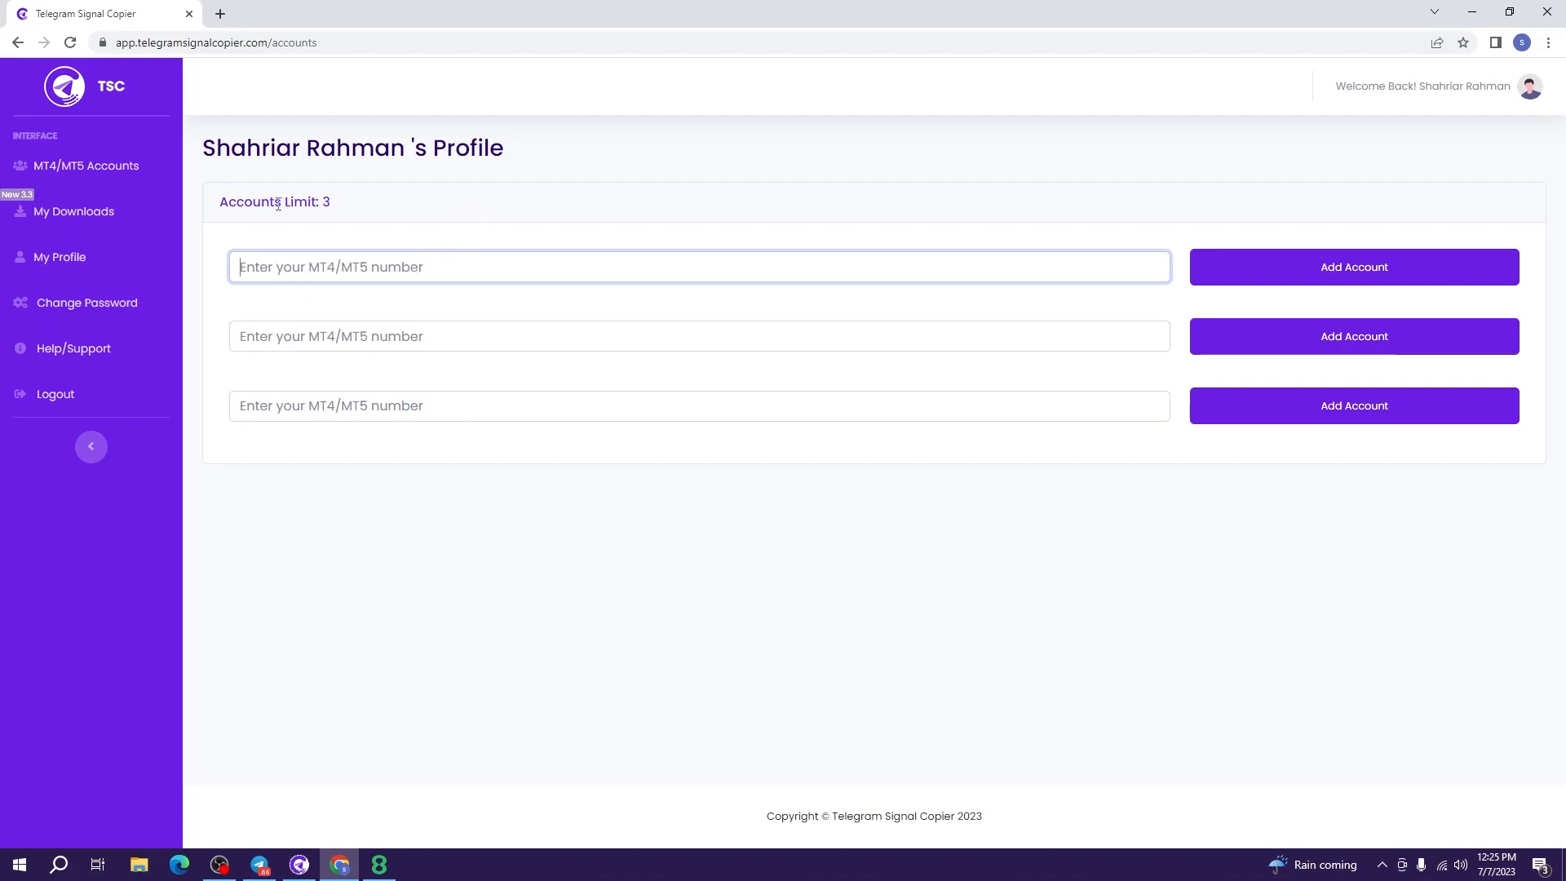
{"action": "mouse_move", "coordinate": [379, 854]}
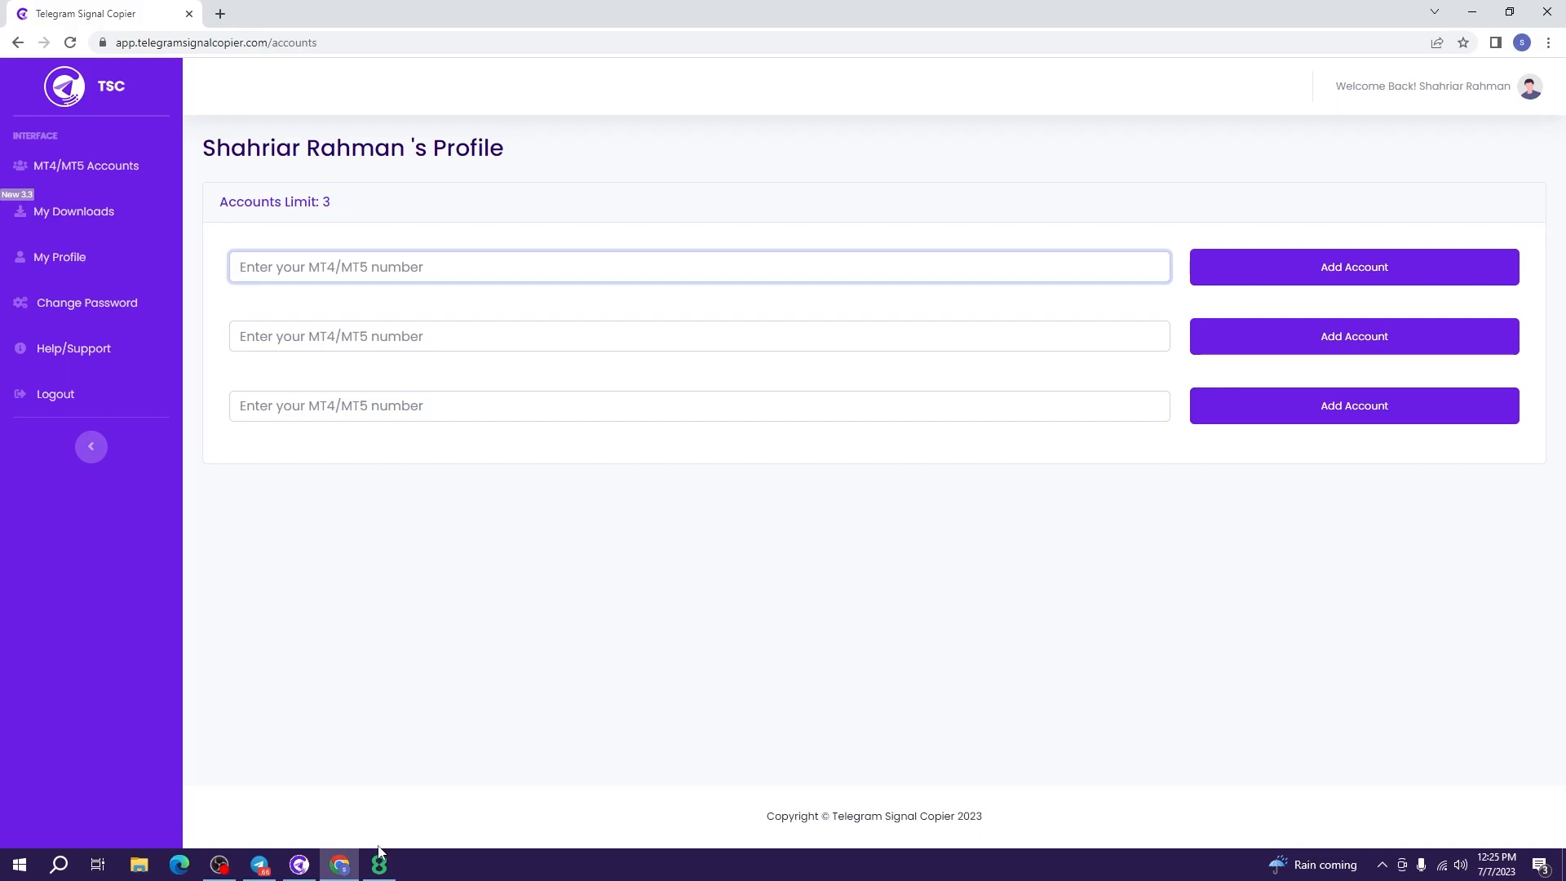
{"action": "left_click", "coordinate": [378, 864]}
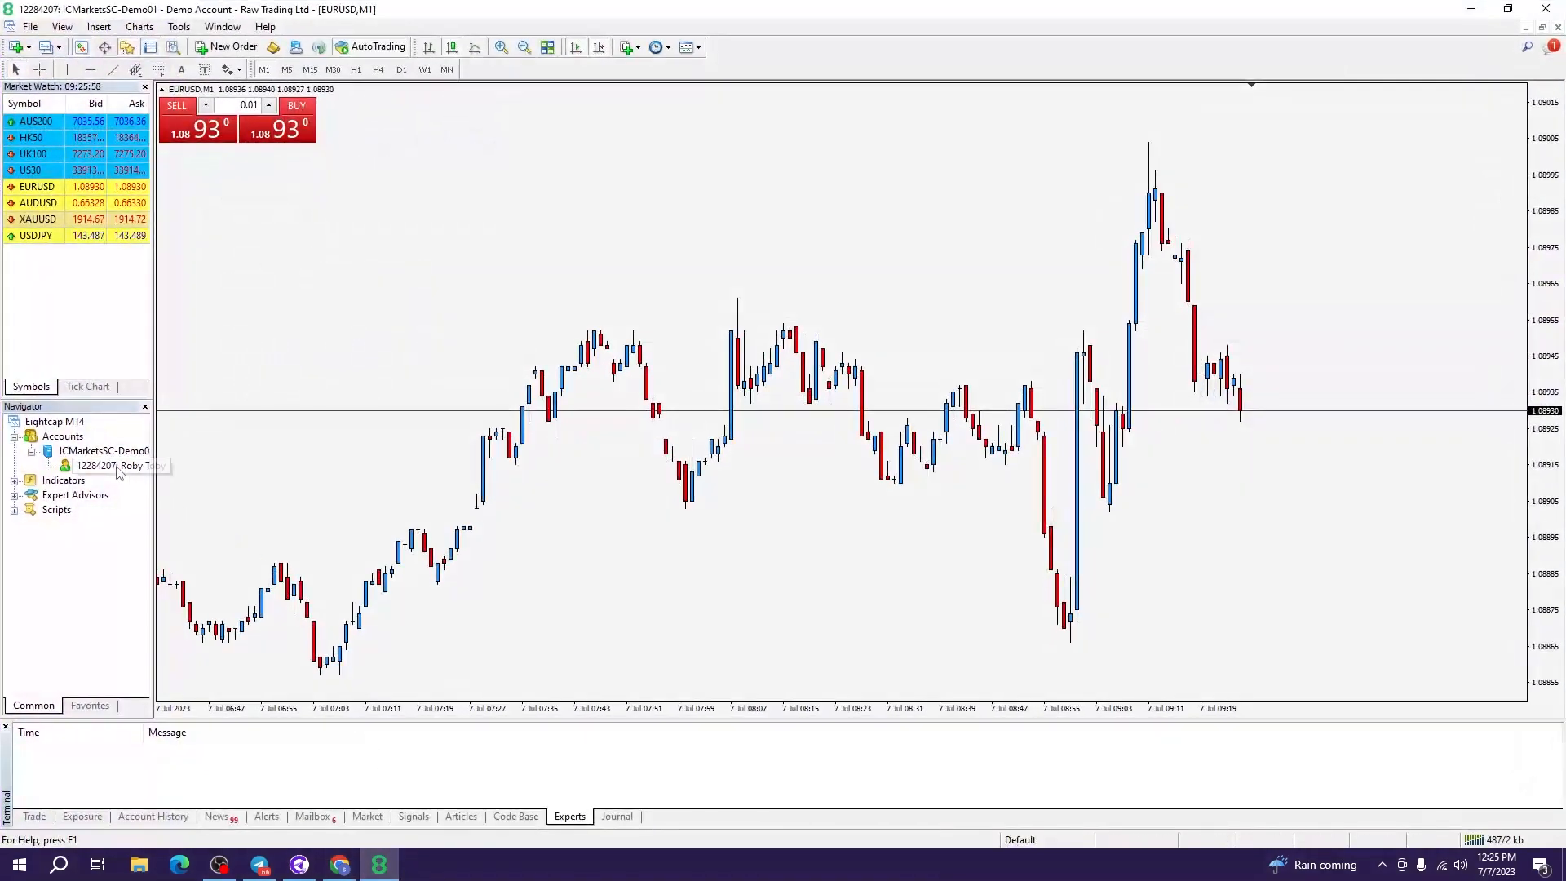
{"action": "double_click", "coordinate": [95, 466]}
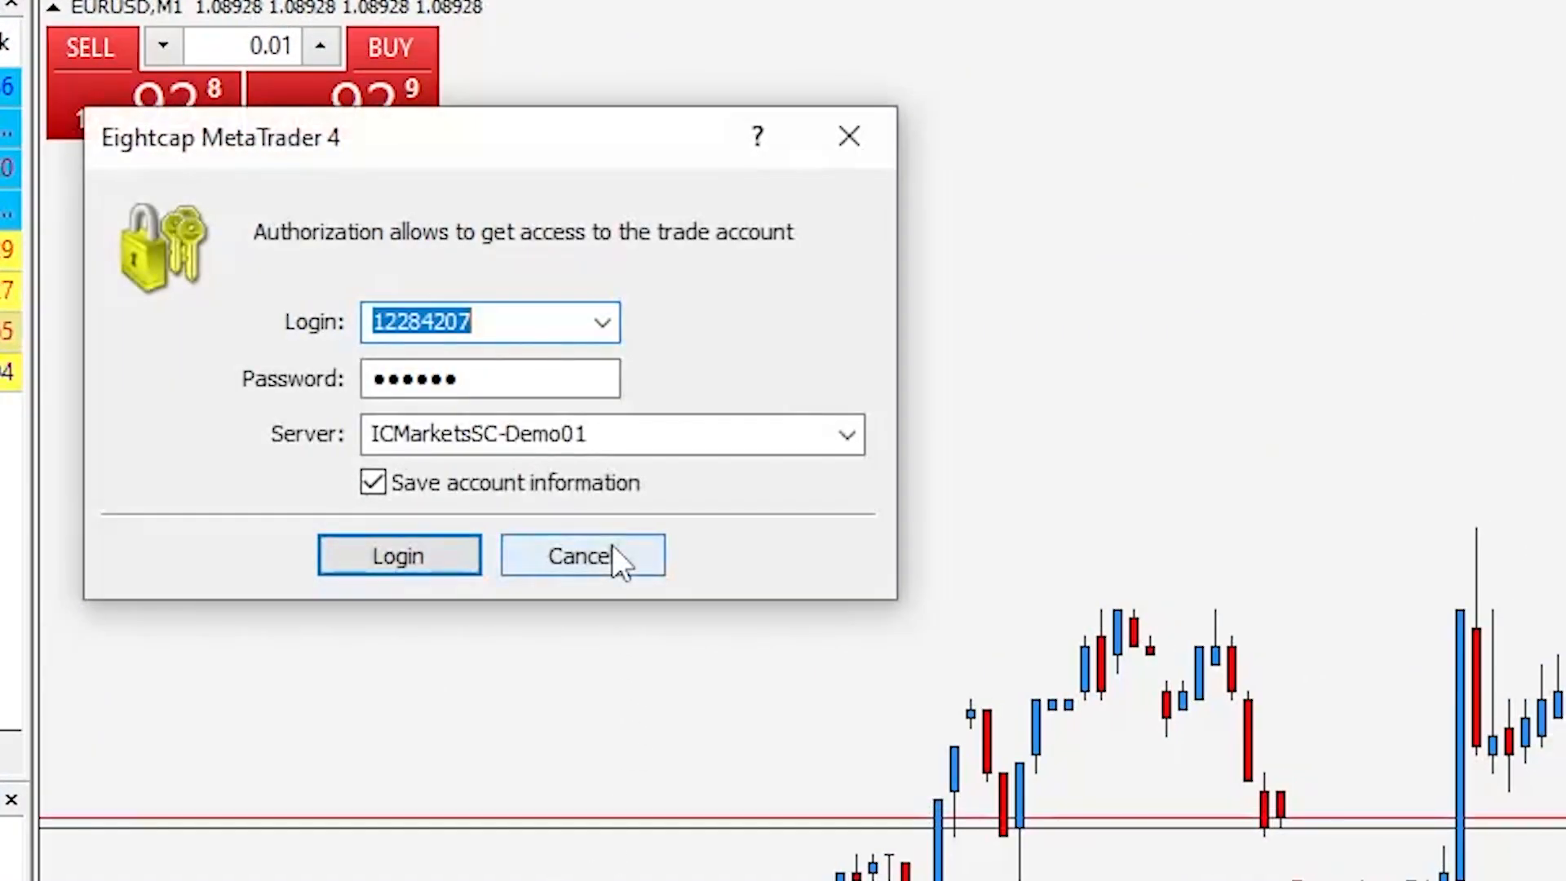
{"action": "right_click", "coordinate": [490, 322]}
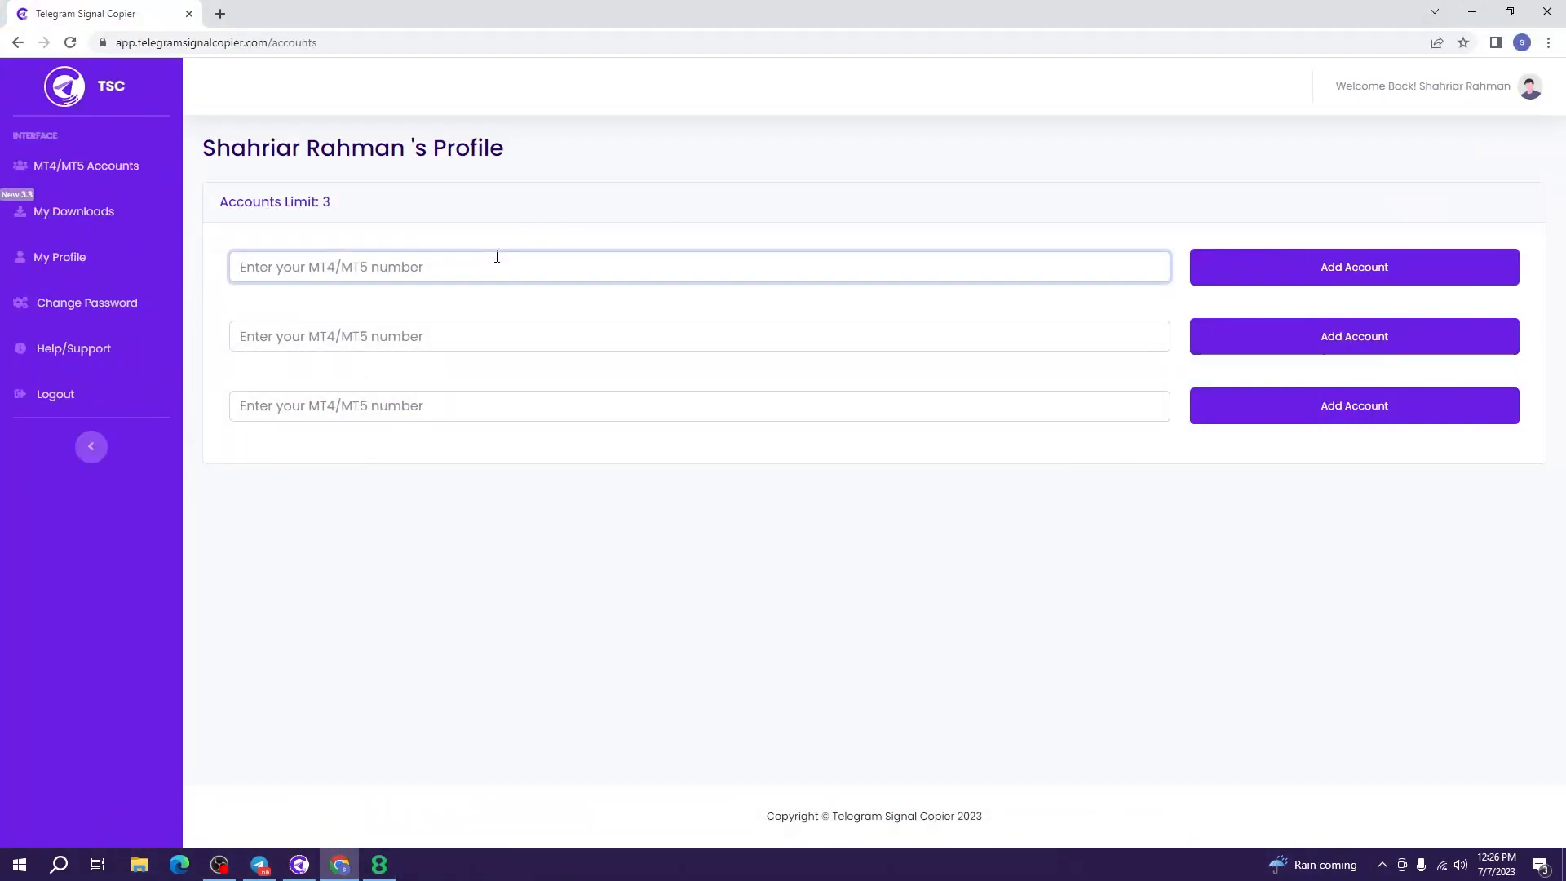
{"action": "left_click", "coordinate": [1353, 267]}
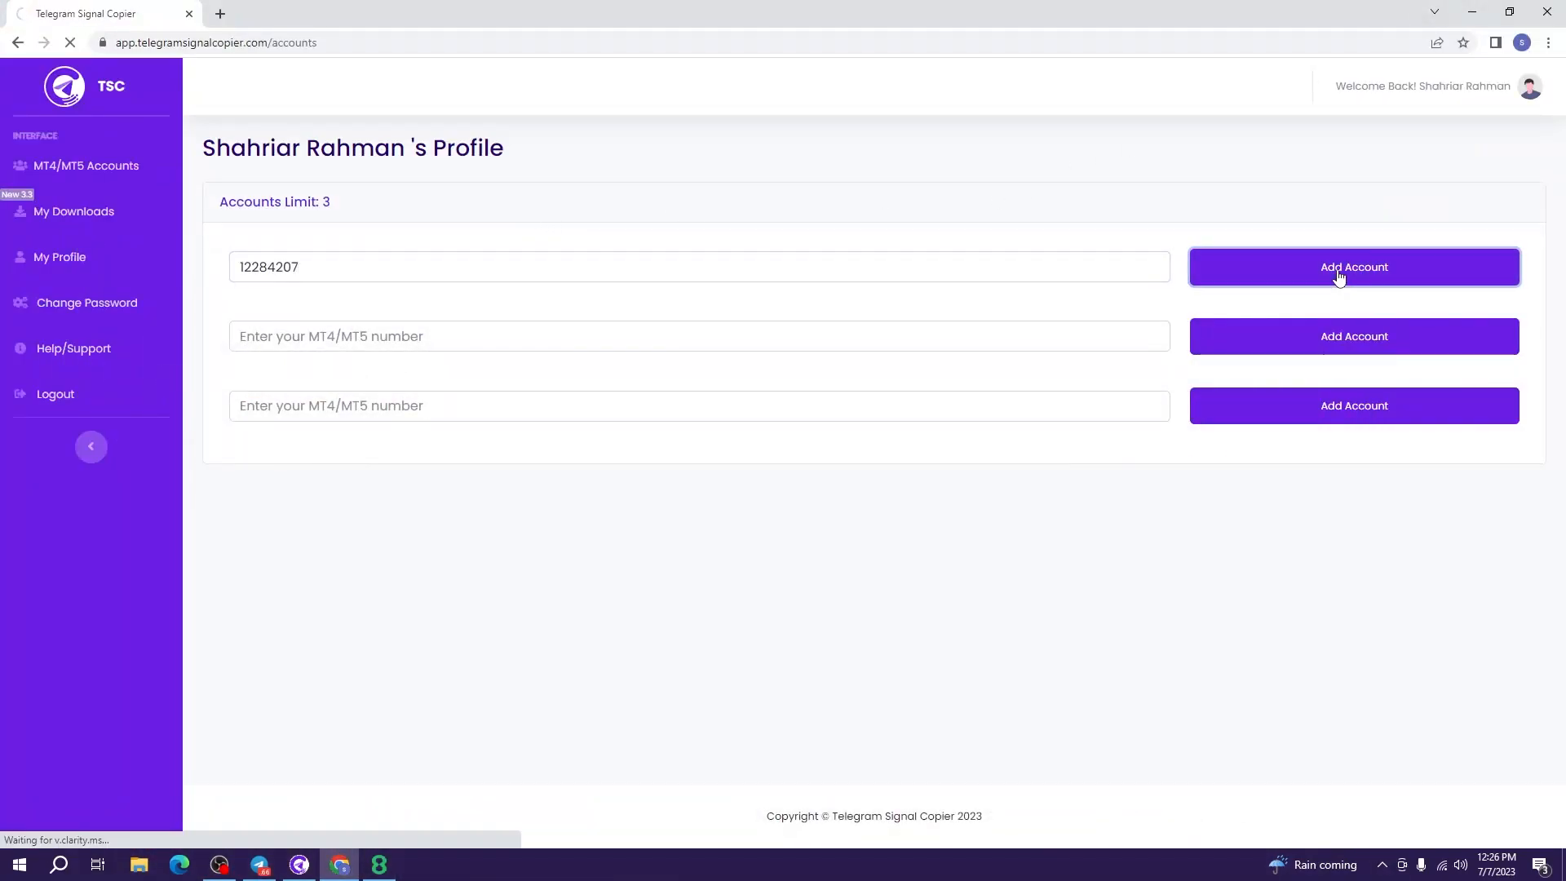
{"action": "left_click", "coordinate": [1353, 266]}
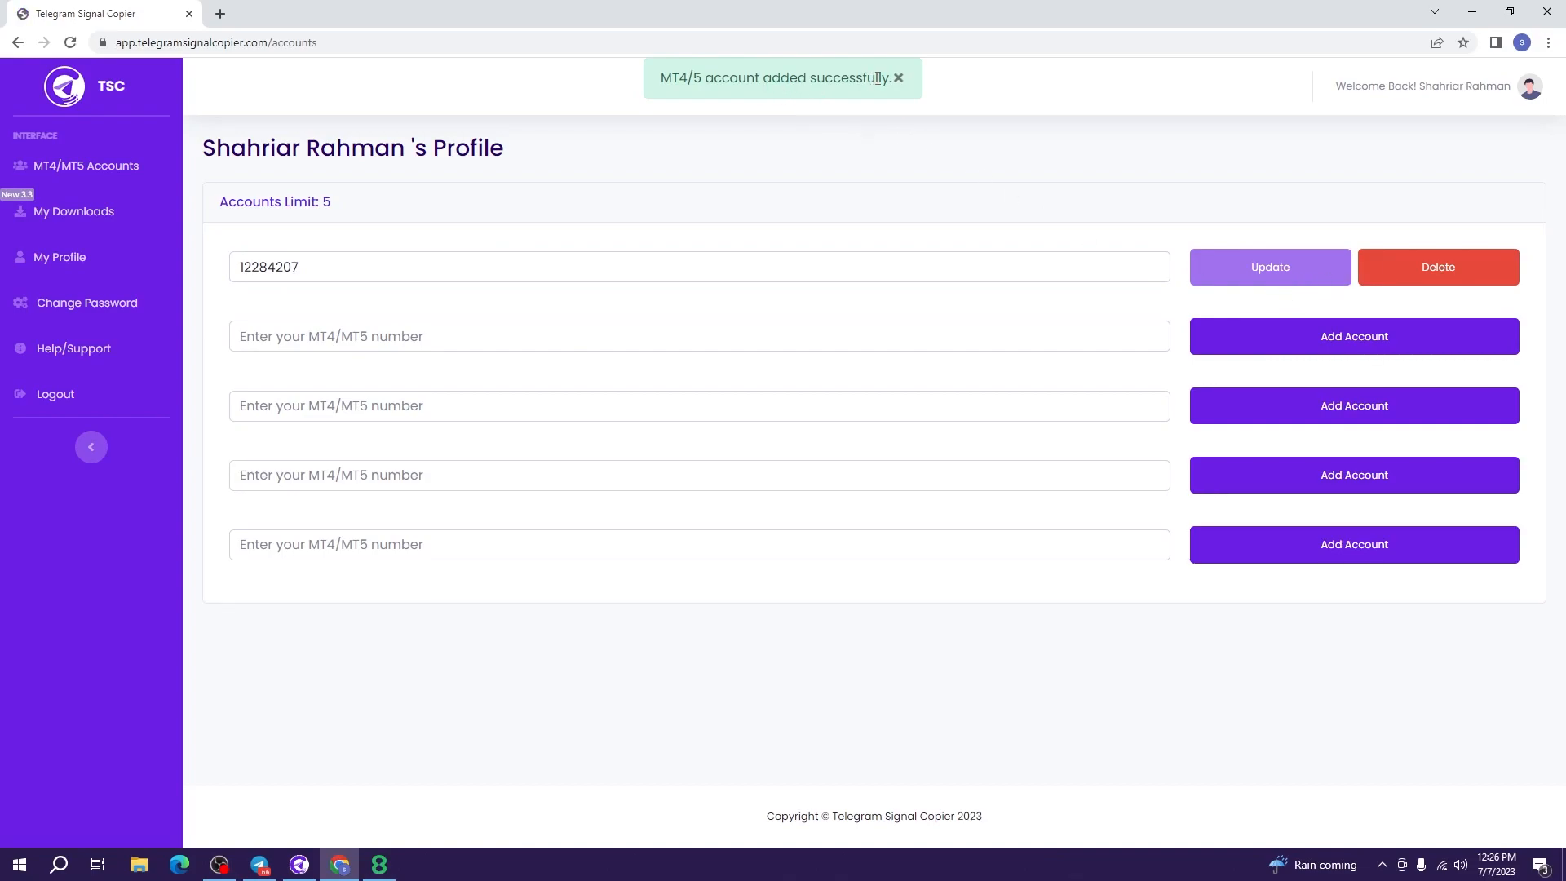
{"action": "mouse_move", "coordinate": [1006, 497]}
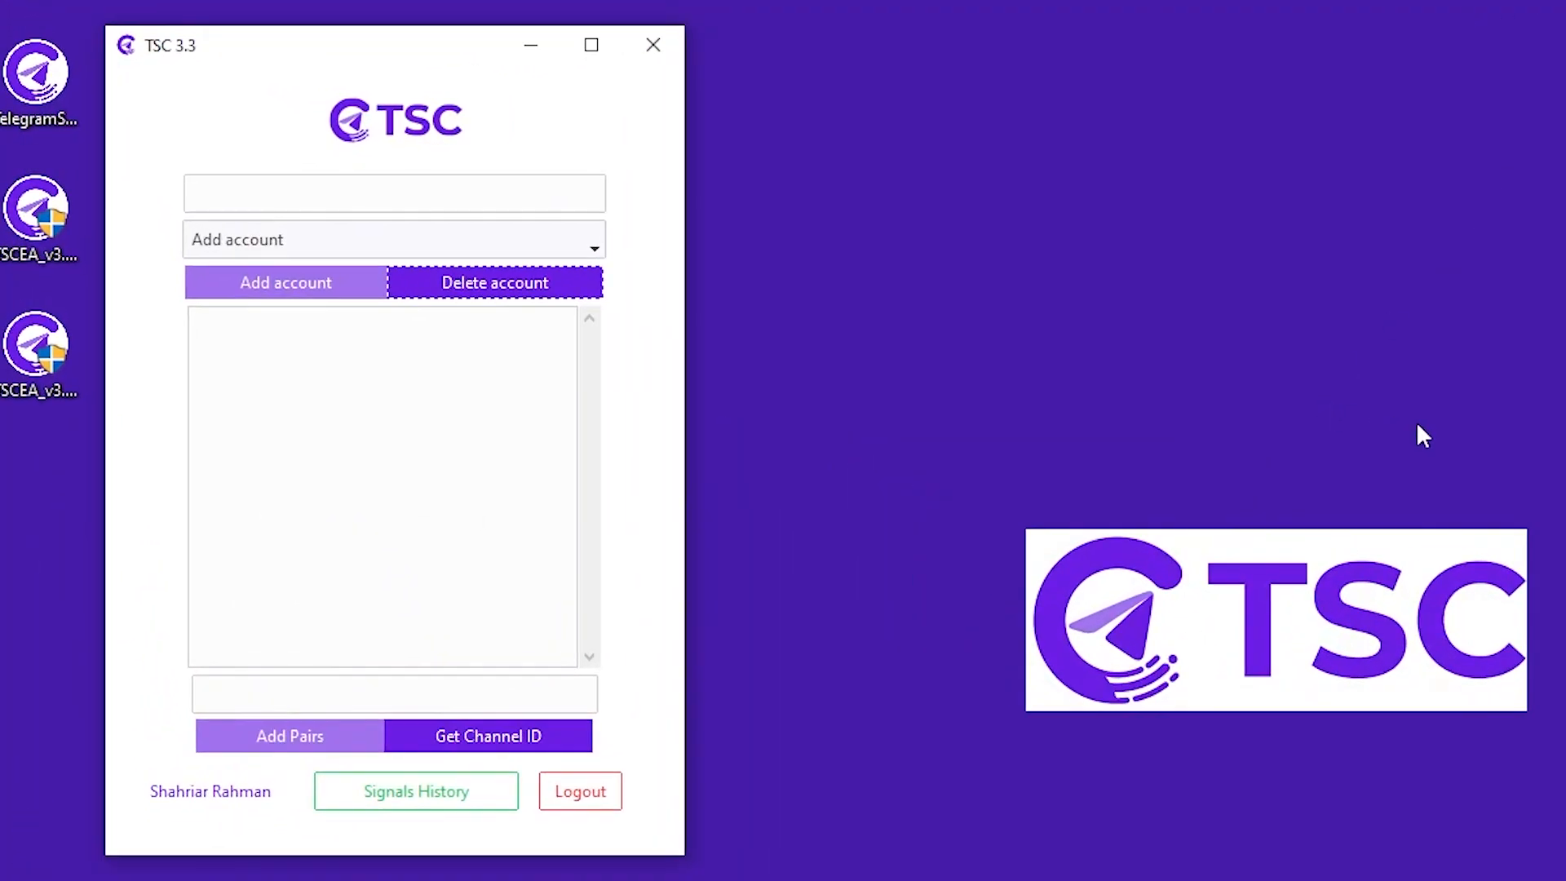
{"action": "left_click", "coordinate": [393, 193]}
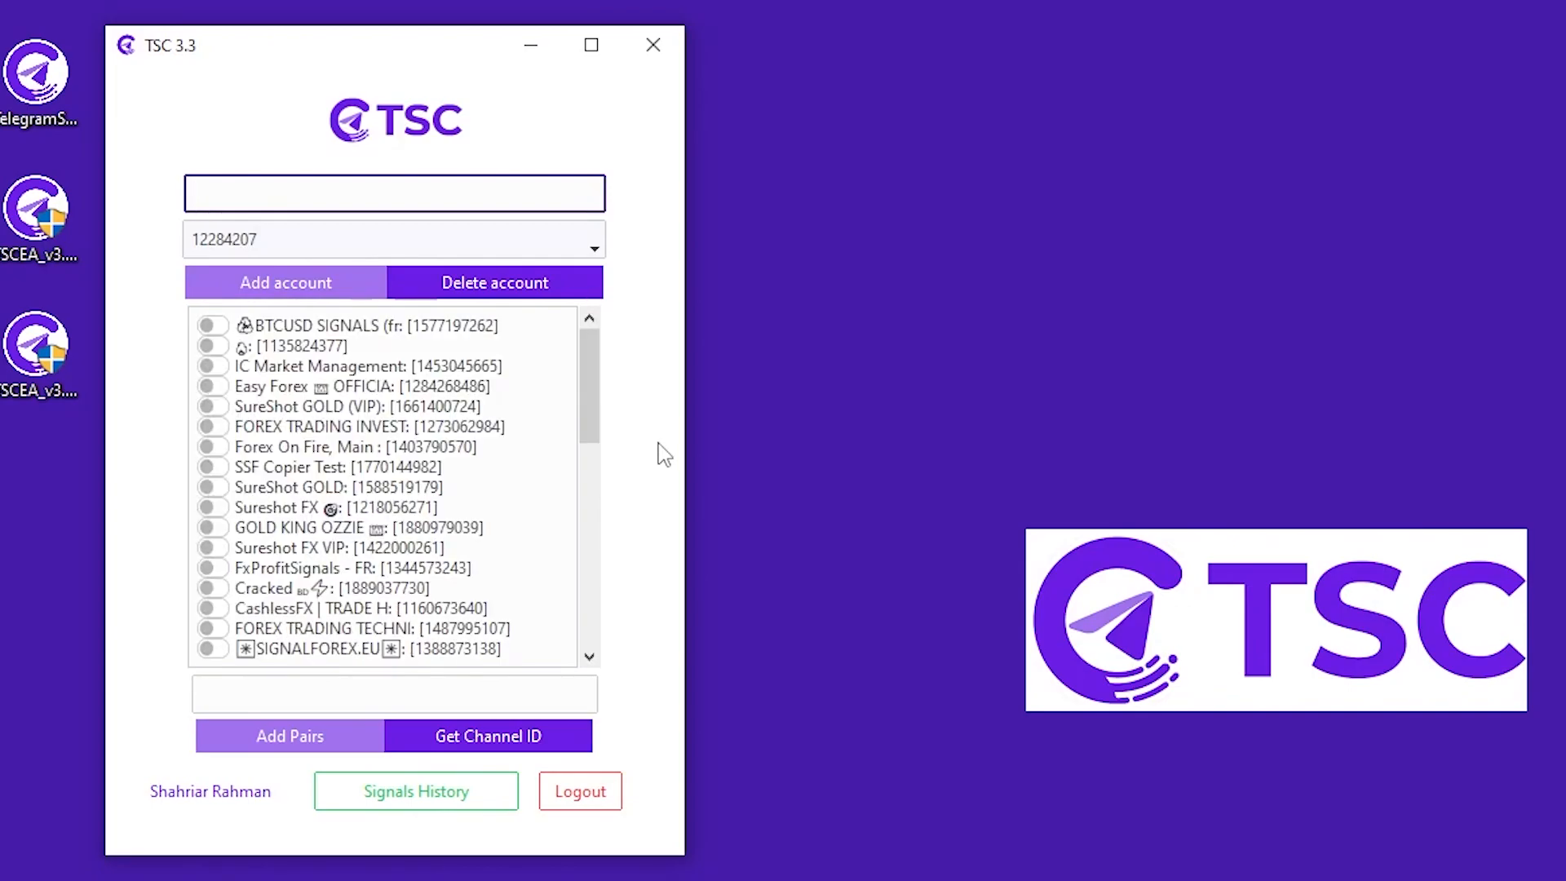
{"action": "left_click", "coordinate": [393, 193]}
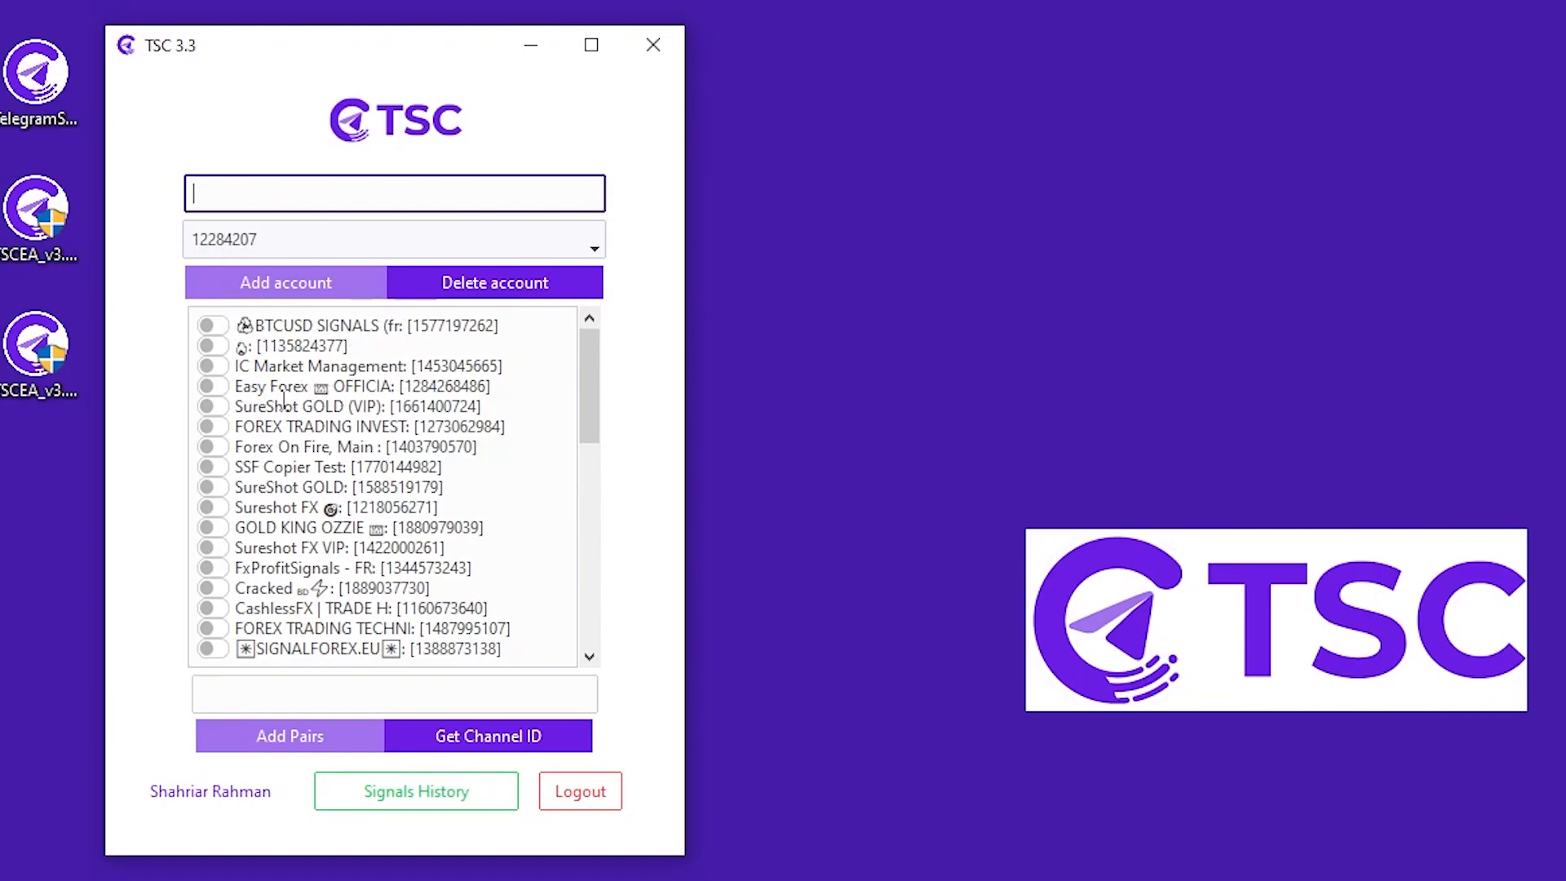